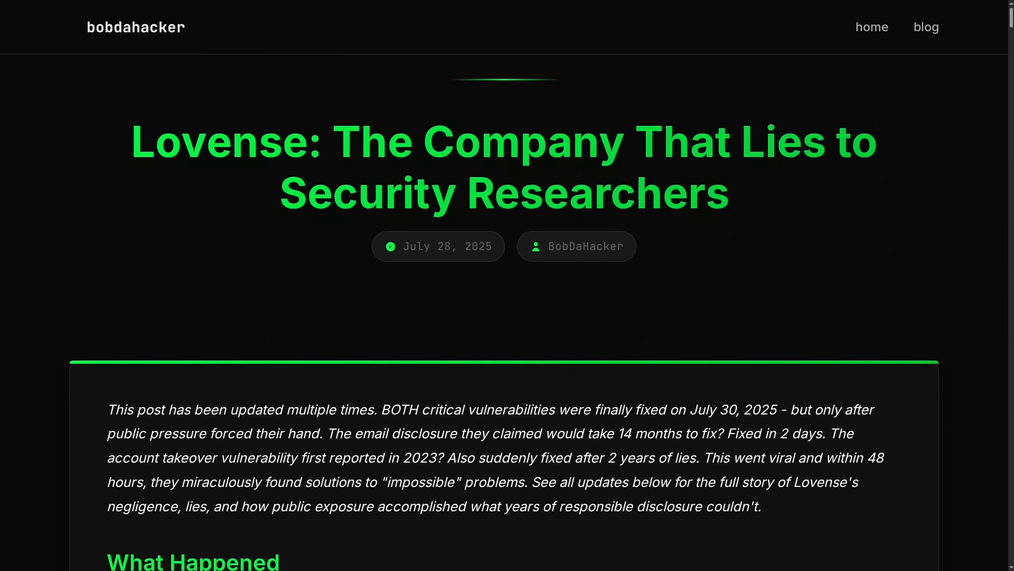
Scroll the Lovense post down to the What Happened section and its API-response chat screenshot.
{"action": "scroll", "scroll_direction": "down", "scroll_amount": 3}
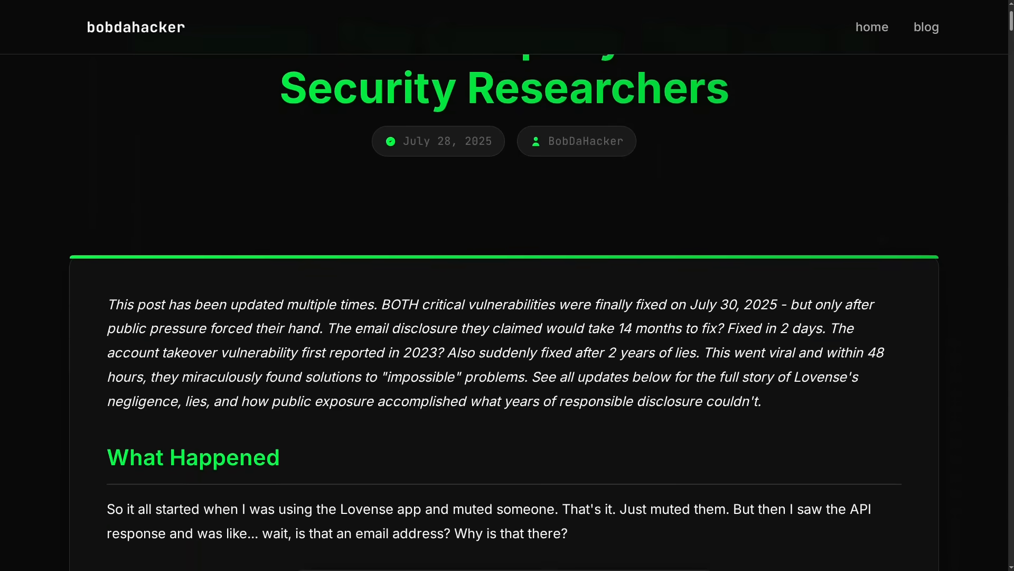
{"action": "scroll", "scroll_direction": "down", "scroll_amount": 3}
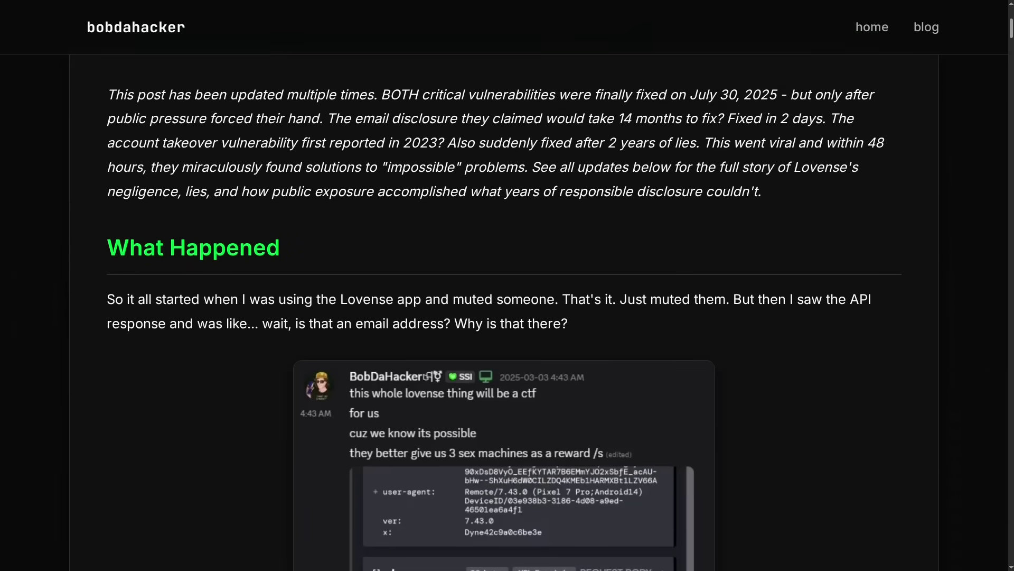
{"action": "scroll", "scroll_direction": "down", "scroll_amount": 3}
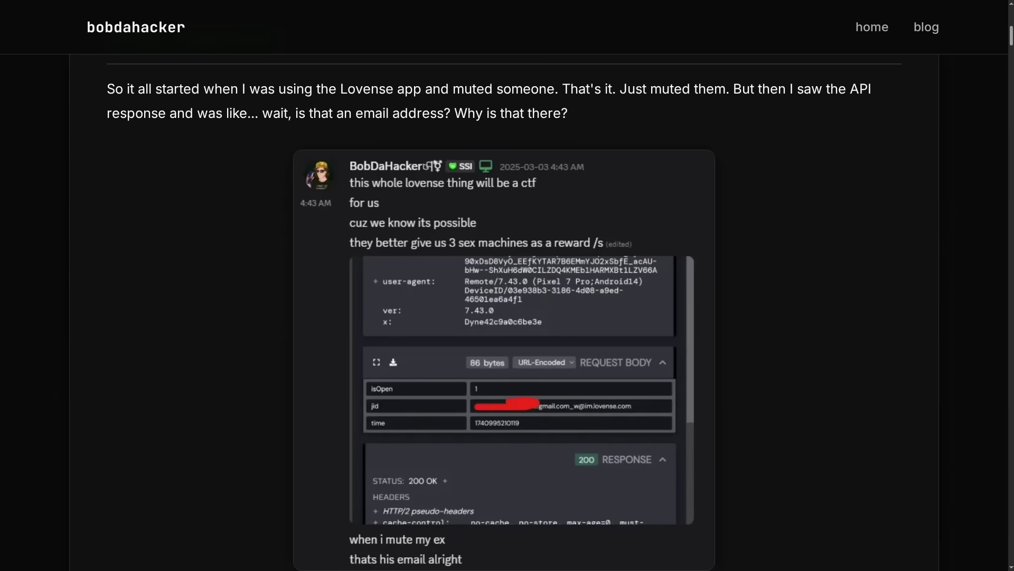
{"action": "scroll", "scroll_direction": "down", "scroll_amount": 3}
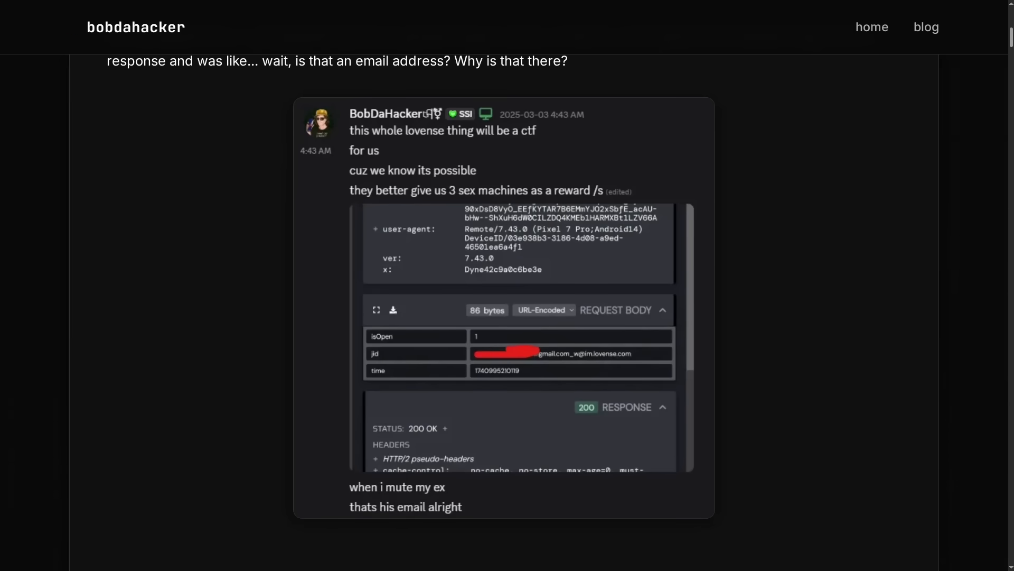
Scroll through The Attack Steps bullets until the Taking Over Accounts heading and chat screenshot appear.
{"action": "scroll", "scroll_direction": "down", "scroll_amount": 3}
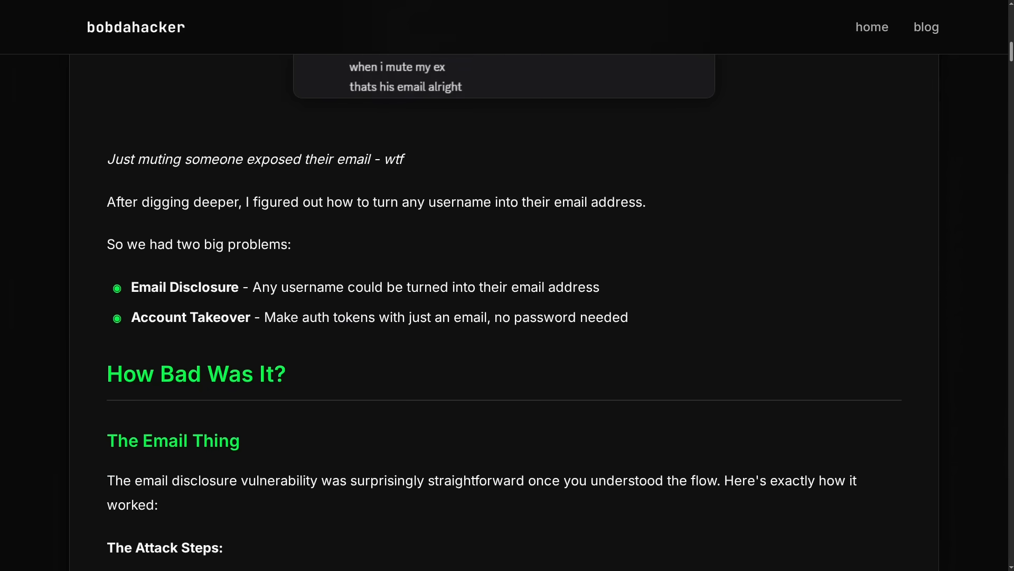
{"action": "scroll", "scroll_direction": "down", "scroll_amount": 3}
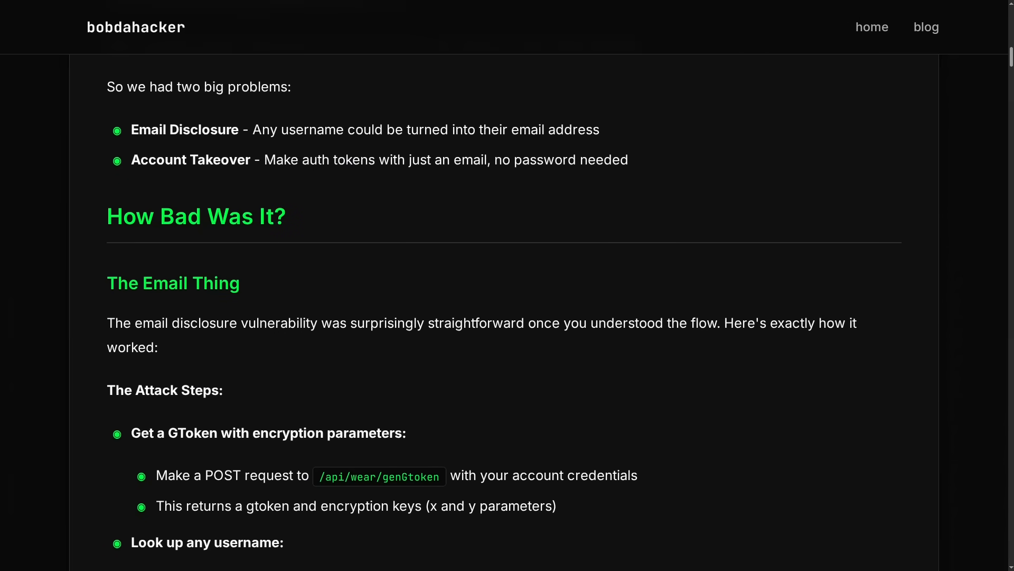
{"action": "scroll", "scroll_direction": "down", "scroll_amount": 3}
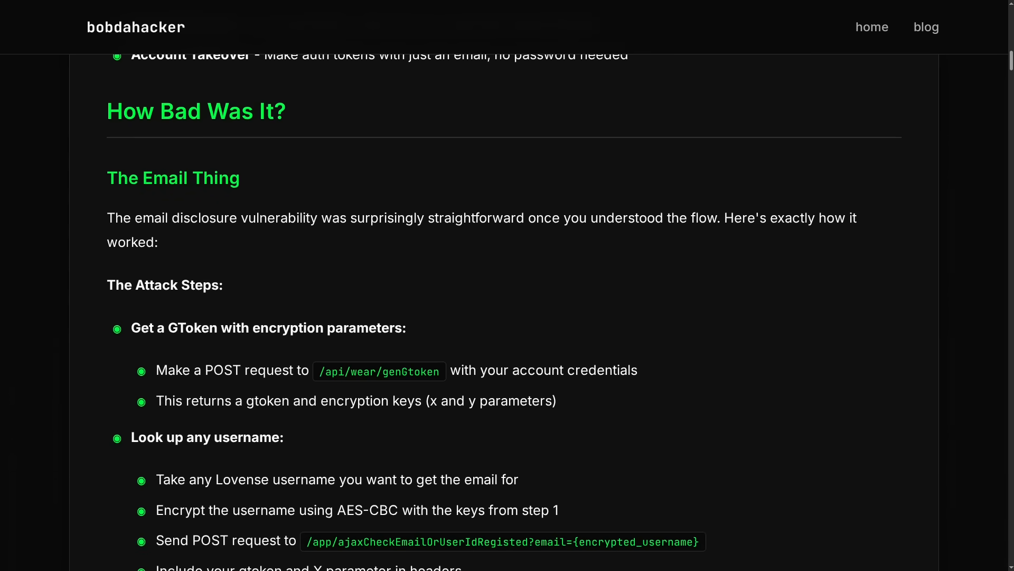
{"action": "scroll", "scroll_direction": "down", "scroll_amount": 3}
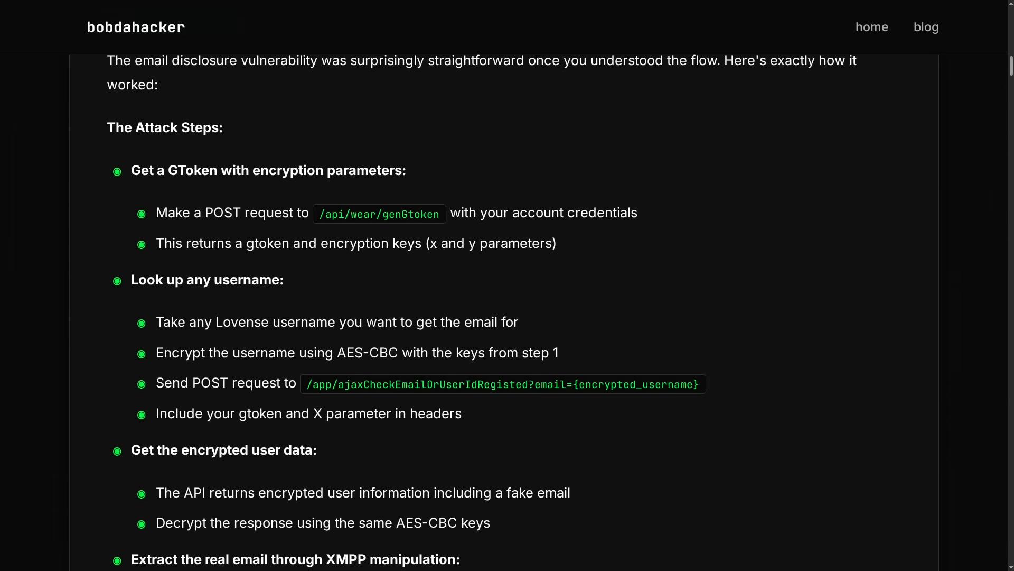
{"action": "scroll", "scroll_direction": "down", "scroll_amount": 3}
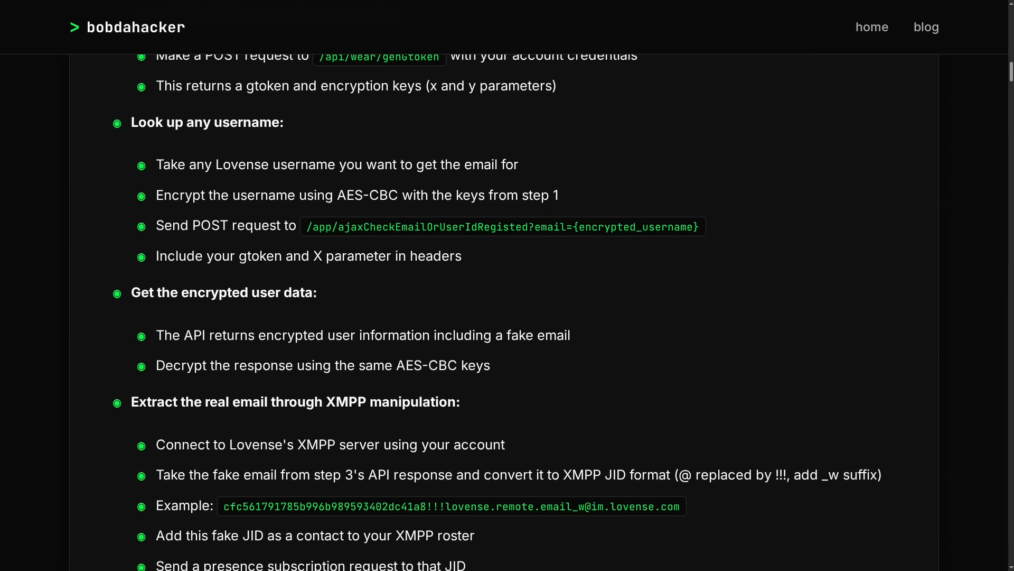
{"action": "scroll", "scroll_direction": "down", "scroll_amount": 3}
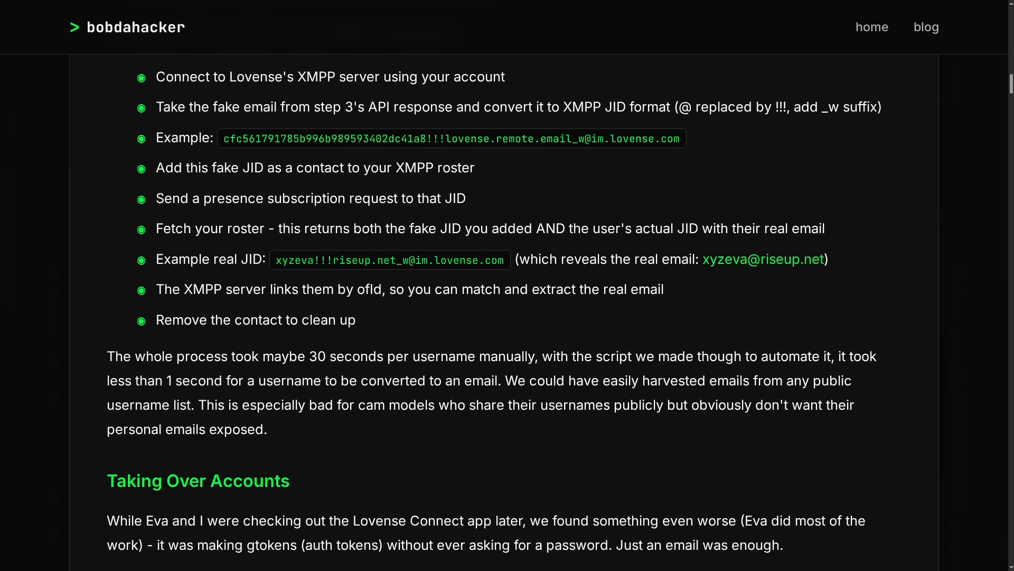
{"action": "scroll", "scroll_direction": "down", "scroll_amount": 3}
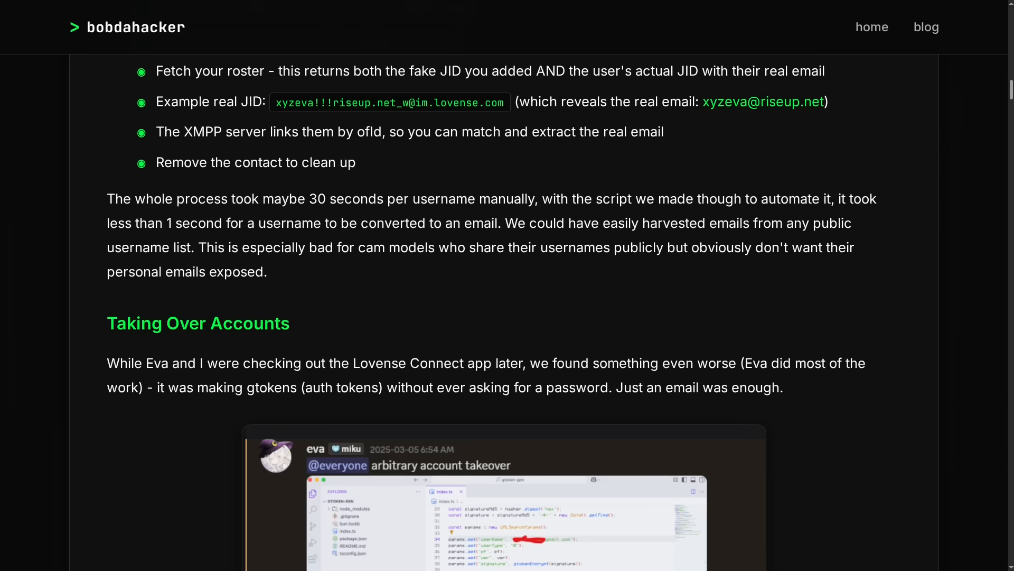
Scroll through the remaining account-takeover attack steps before the Lovense Cam Extension dashboard is shown.
{"action": "scroll", "scroll_direction": "down", "scroll_amount": 3}
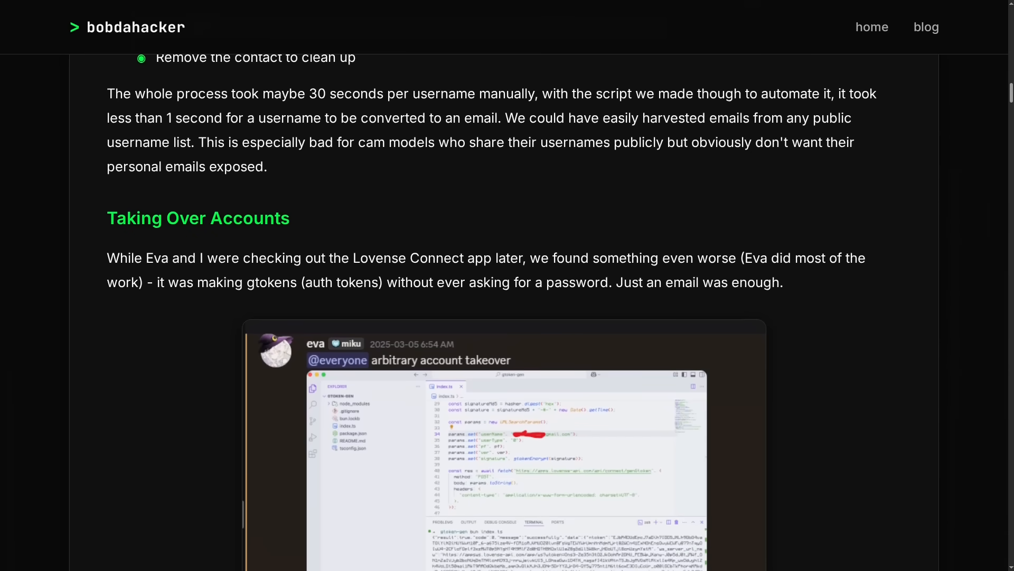
{"action": "scroll", "scroll_direction": "down", "scroll_amount": 3}
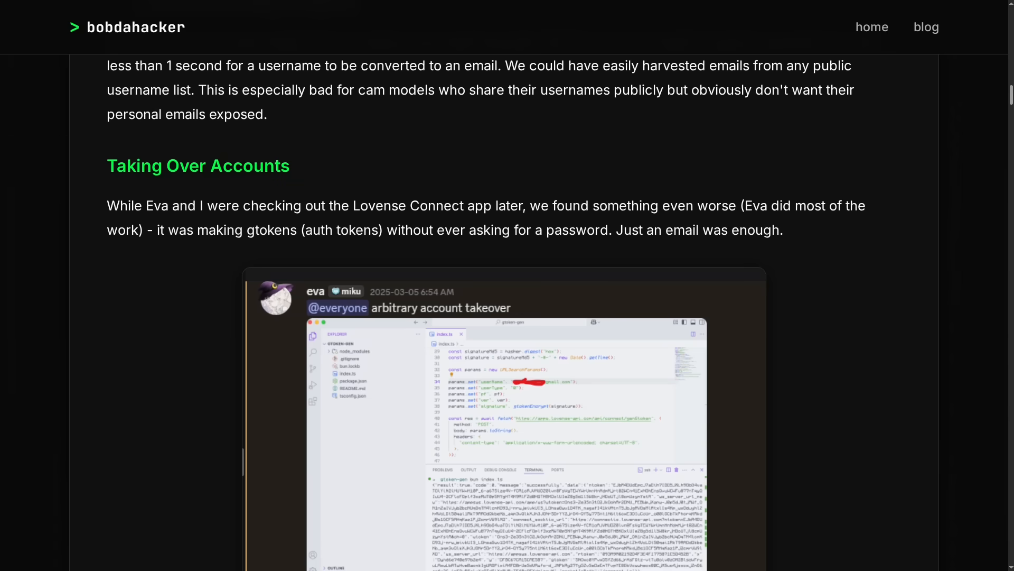
{"action": "scroll", "scroll_direction": "down", "scroll_amount": 3}
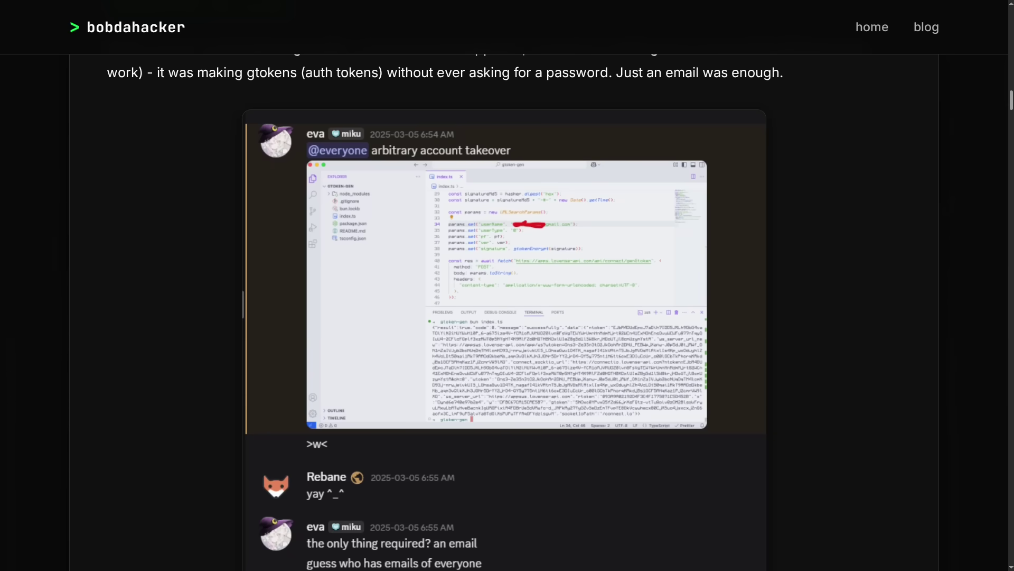
{"action": "scroll", "scroll_direction": "down", "scroll_amount": 3}
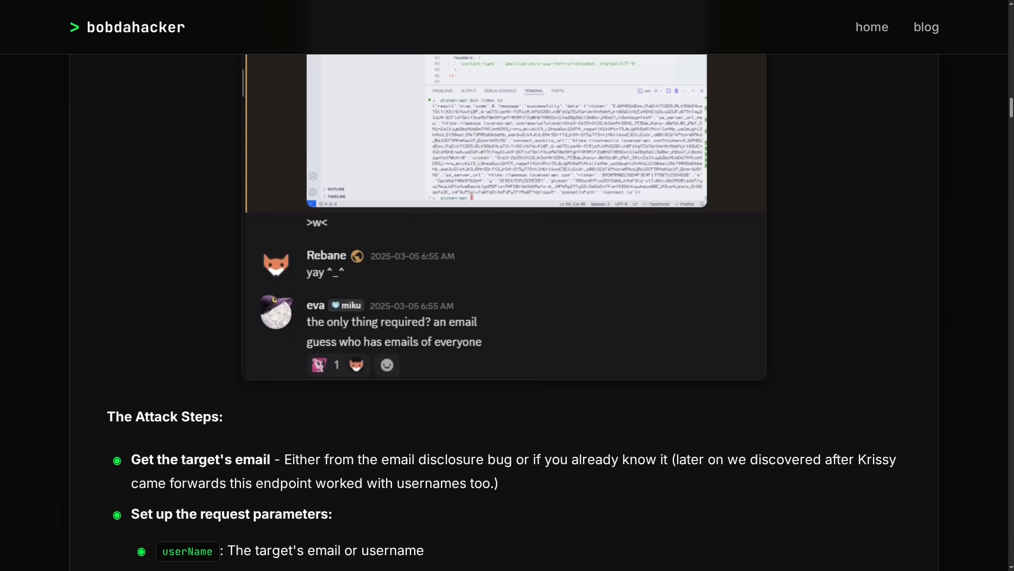
{"action": "scroll", "scroll_direction": "down", "scroll_amount": 3}
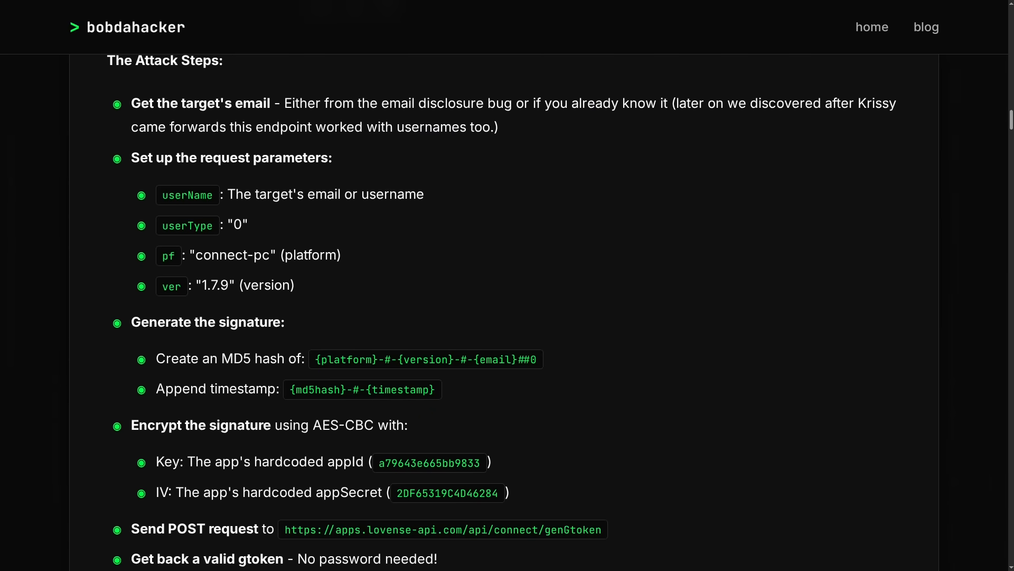
{"action": "scroll", "scroll_direction": "down", "scroll_amount": 3}
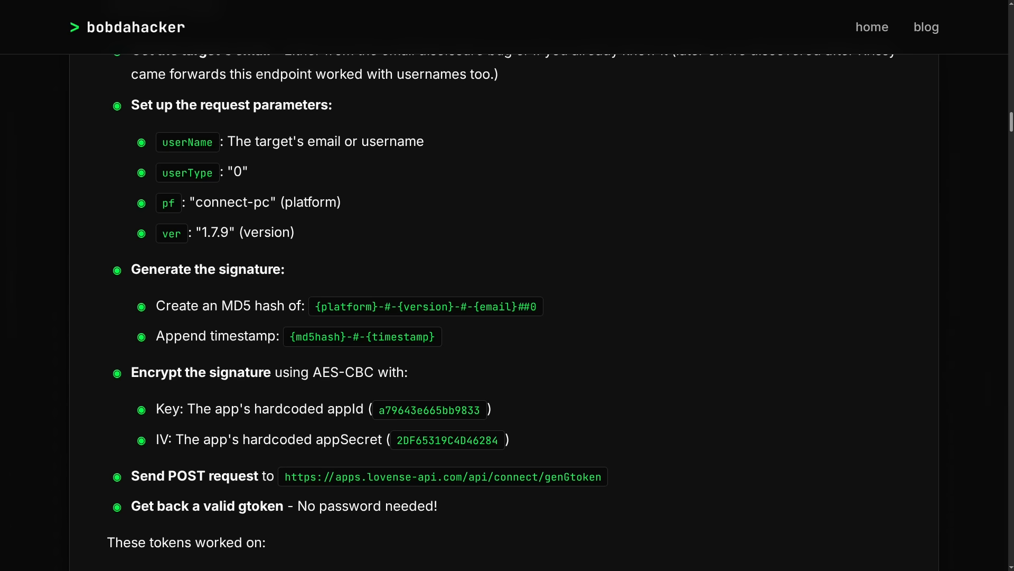
{"action": "scroll", "scroll_direction": "down", "scroll_amount": 3}
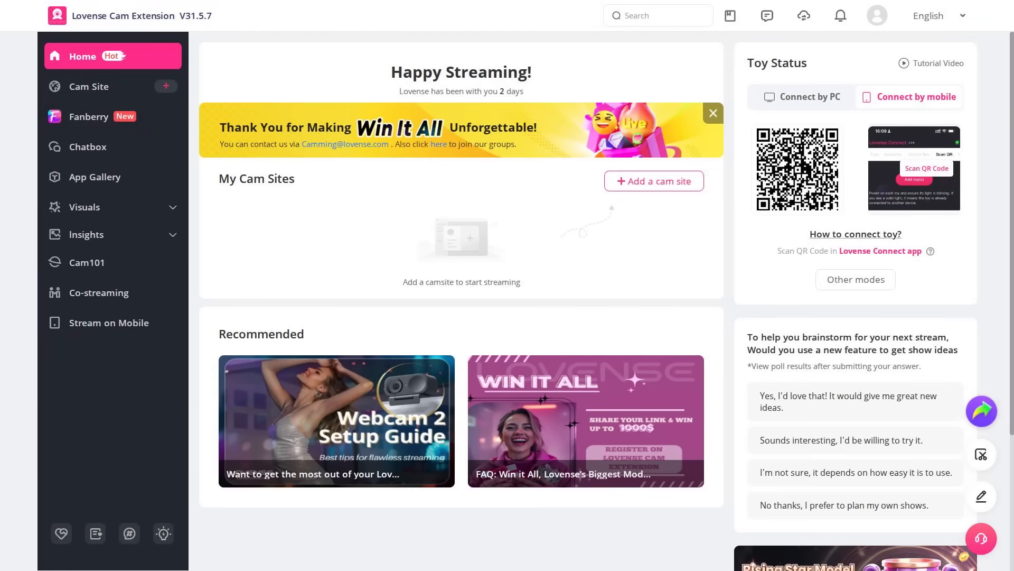
Visit the Stickers gallery under Visuals, then the Chatbox feature overview with its Split View promo.
{"action": "scroll", "scroll_direction": "down", "scroll_amount": 3}
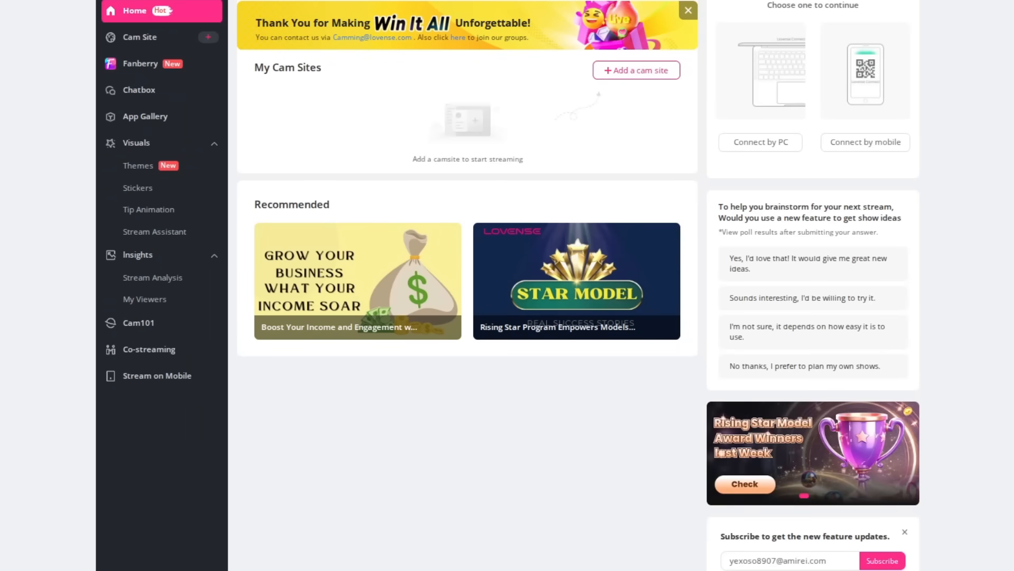
{"action": "left_click", "coordinate": [137, 189]}
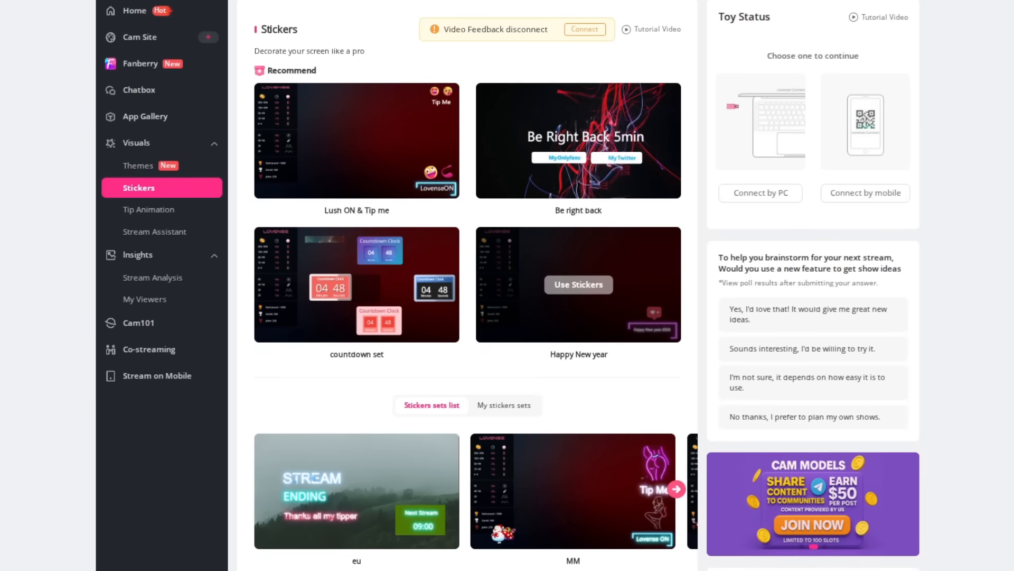
{"action": "left_click", "coordinate": [139, 89]}
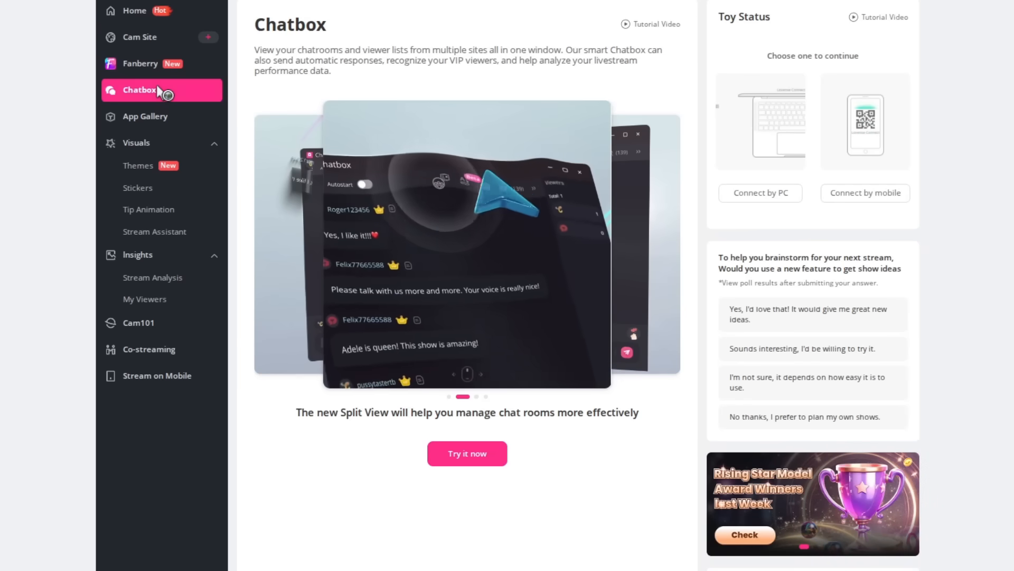
Return to the blog tab at the '[Updated July 31st] Another Researcher Comes Forward' section.
{"action": "left_click", "coordinate": [137, 187]}
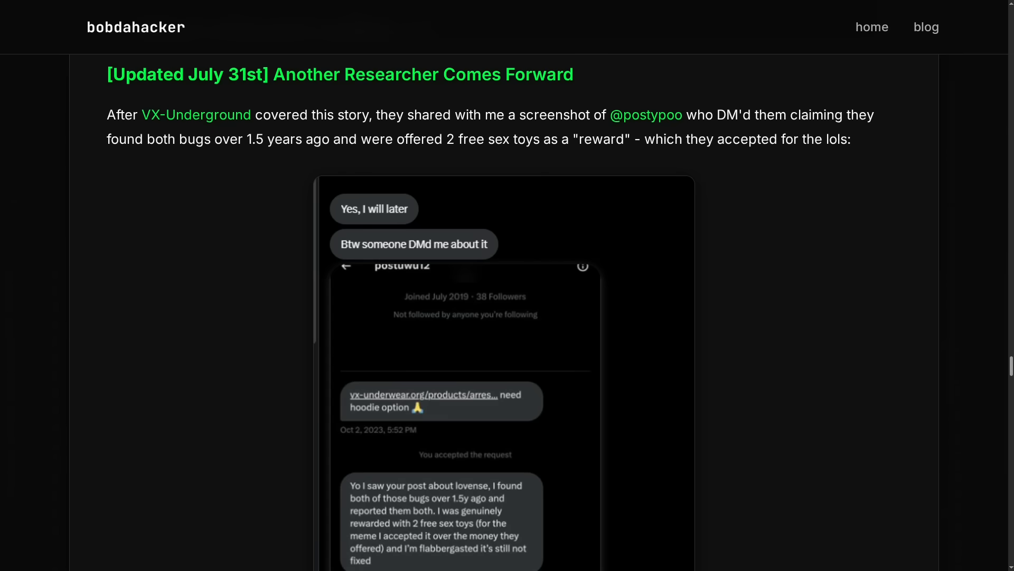
{"action": "mouse_move", "coordinate": [855, 156]}
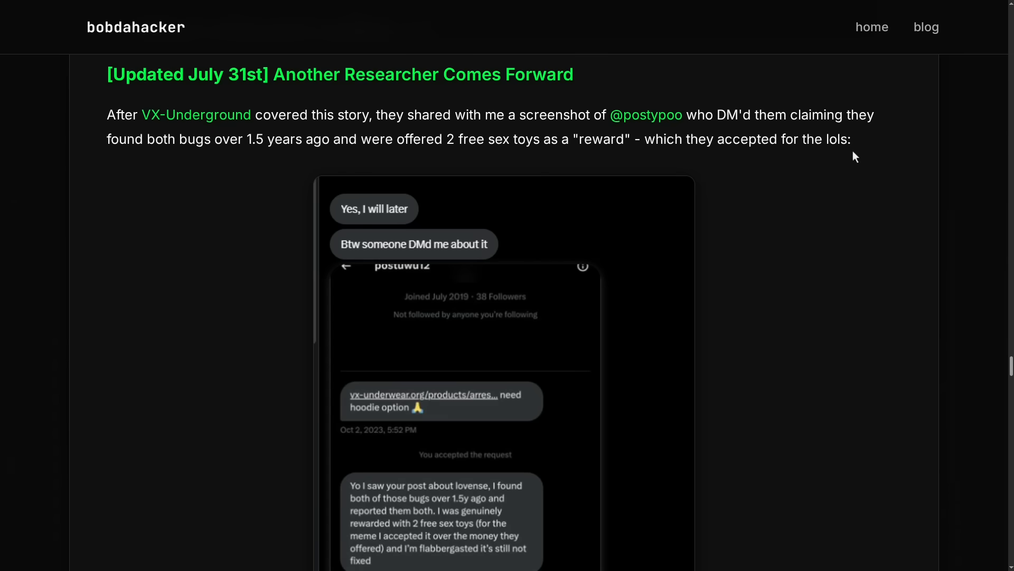
Scroll the DM screenshot fully into view, down to the 'reported 1.5 years ago' message.
{"action": "scroll", "scroll_direction": "down", "scroll_amount": 3}
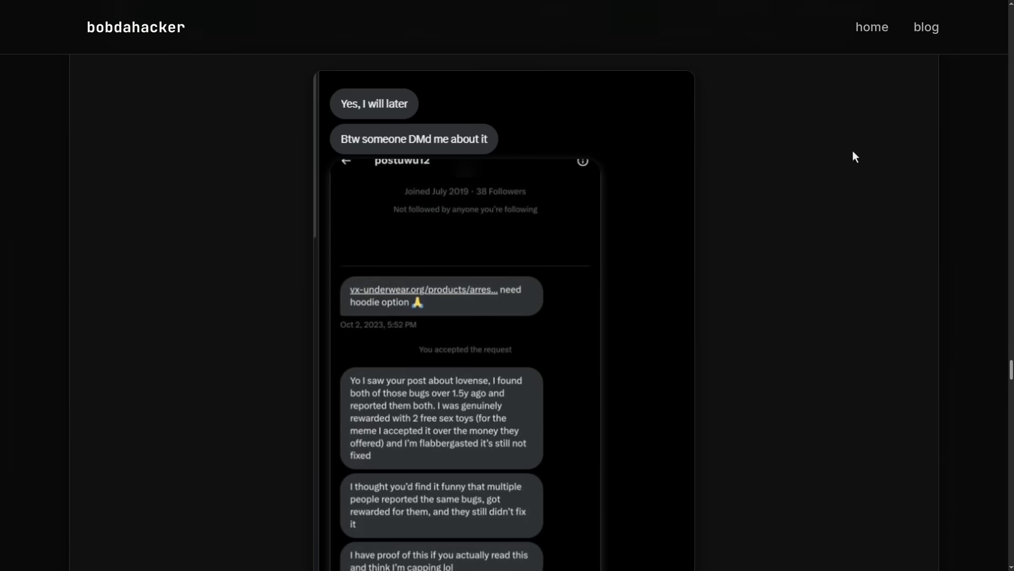
{"action": "scroll", "scroll_direction": "down", "scroll_amount": 3}
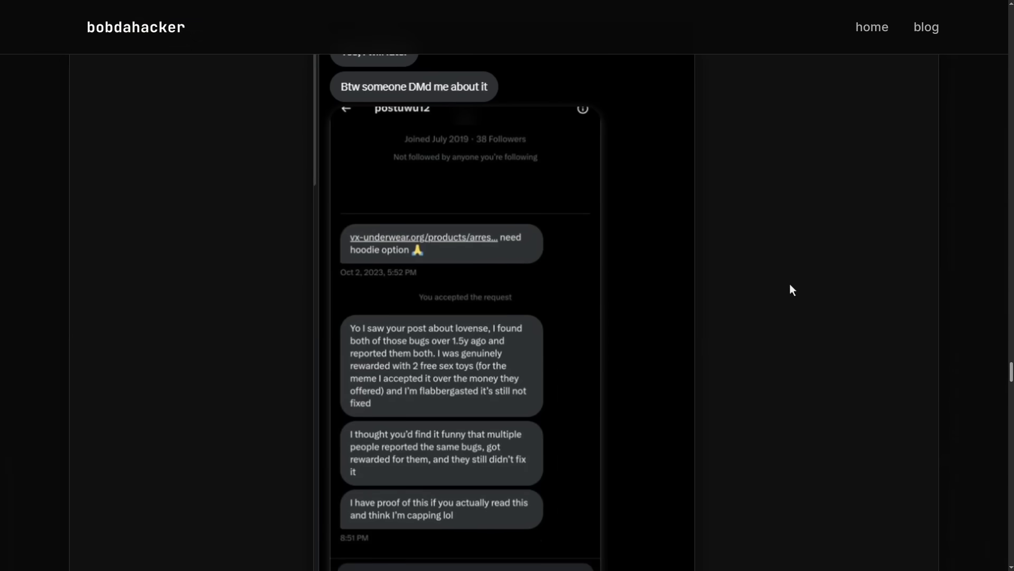
{"action": "scroll", "scroll_direction": "down", "scroll_amount": 3}
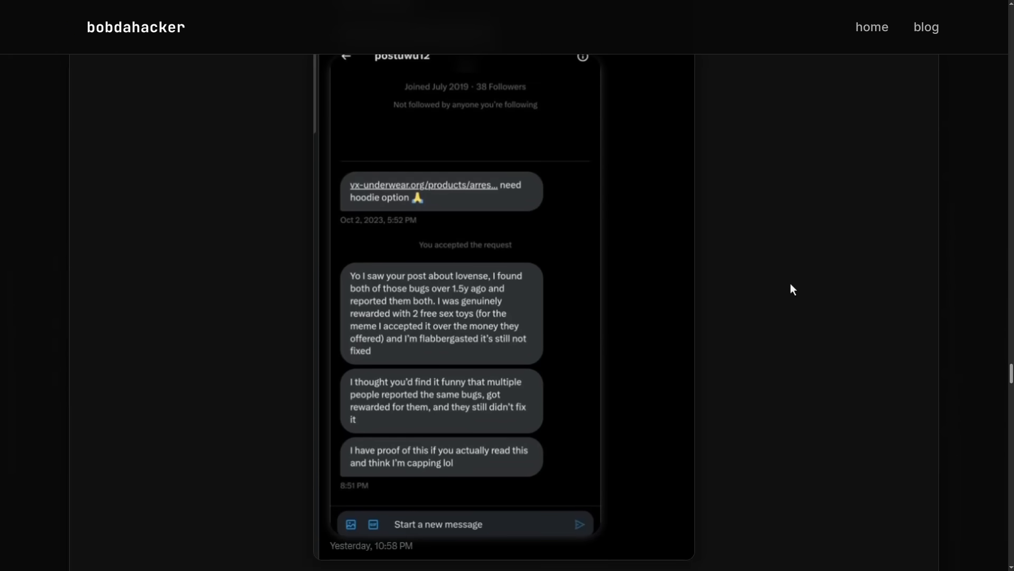
{"action": "mouse_move", "coordinate": [789, 295]}
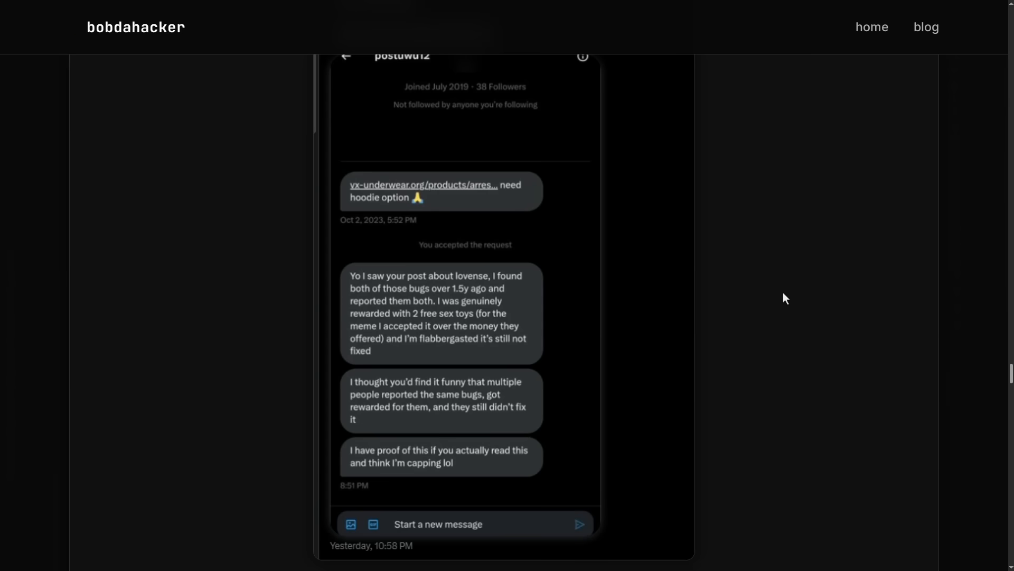
{"action": "mouse_move", "coordinate": [776, 318]}
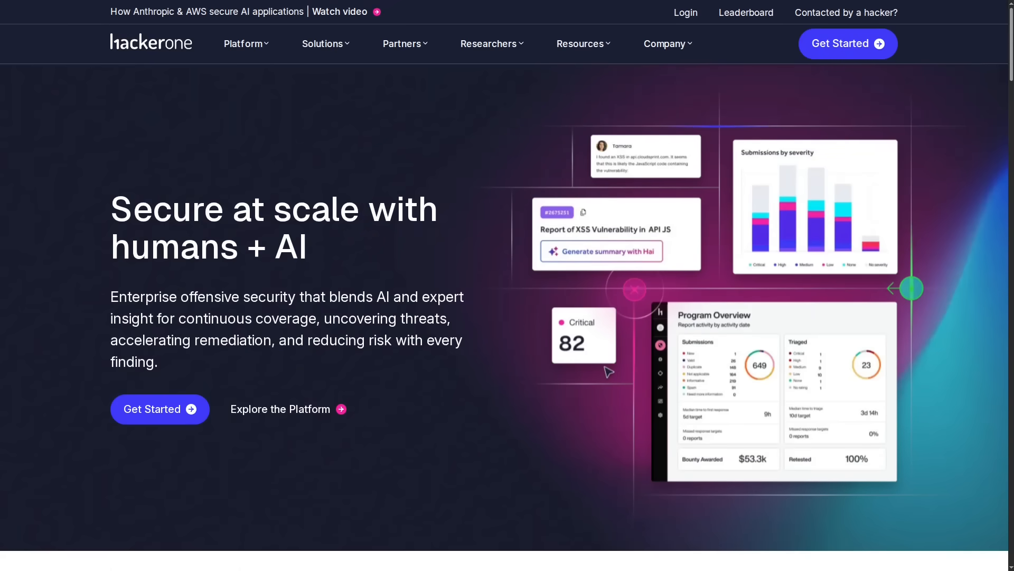
Scroll the HackerOne homepage past customer stories and platform offerings to 'Numbers that speak for themselves'.
{"action": "scroll", "scroll_direction": "down", "scroll_amount": 3}
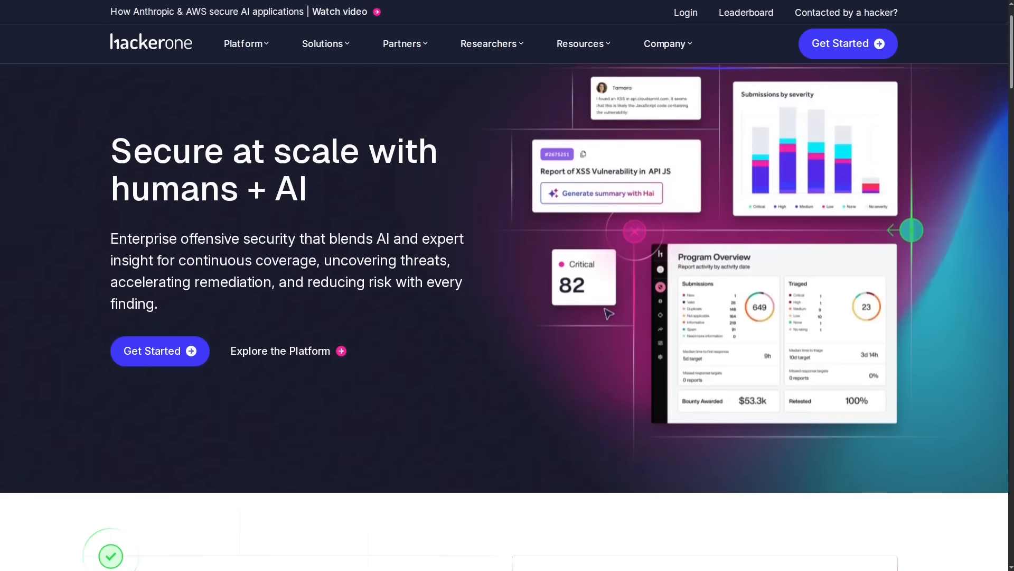
{"action": "scroll", "scroll_direction": "down", "scroll_amount": 3}
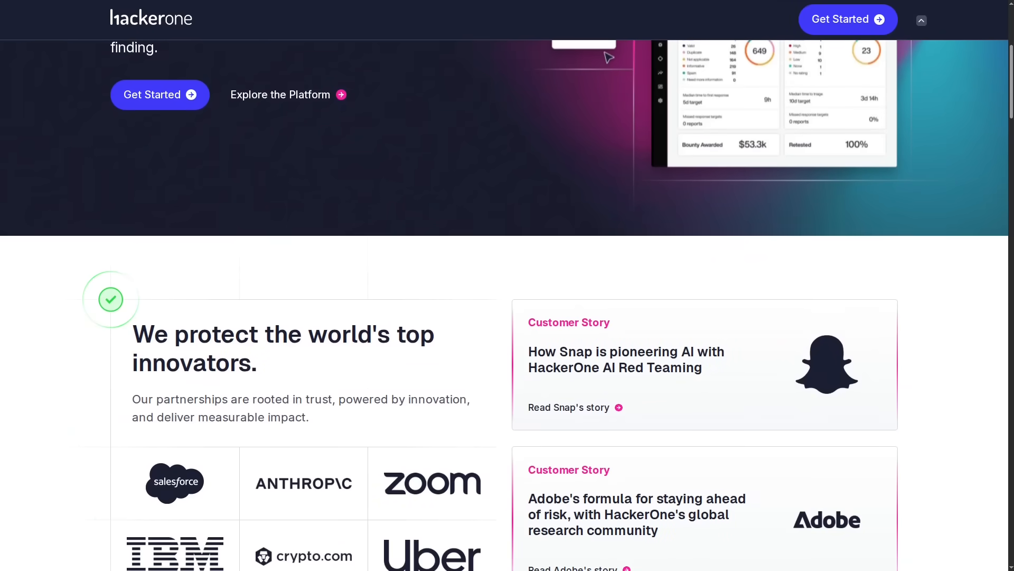
{"action": "scroll", "scroll_direction": "down", "scroll_amount": 3}
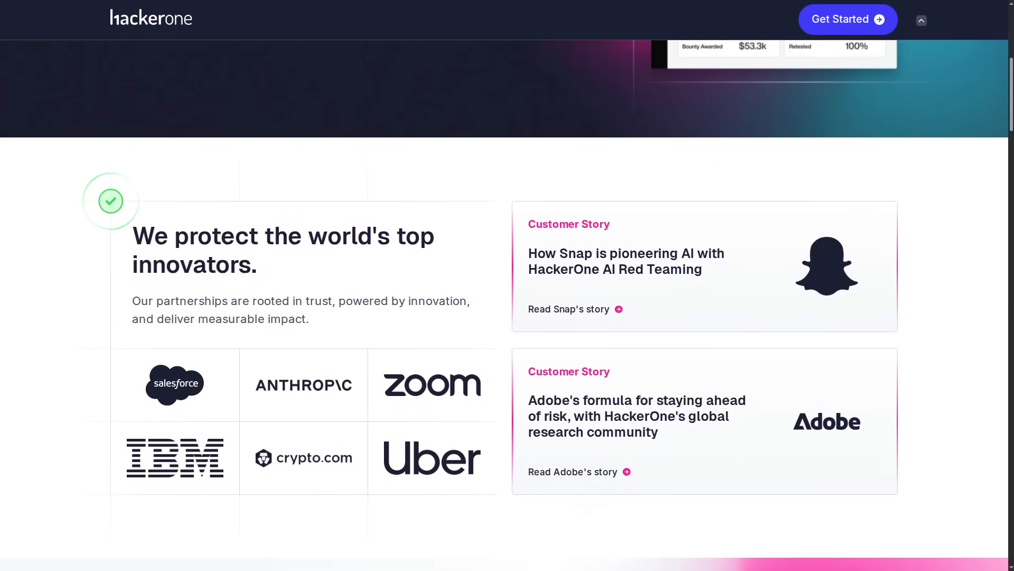
{"action": "scroll", "scroll_direction": "down", "scroll_amount": 3}
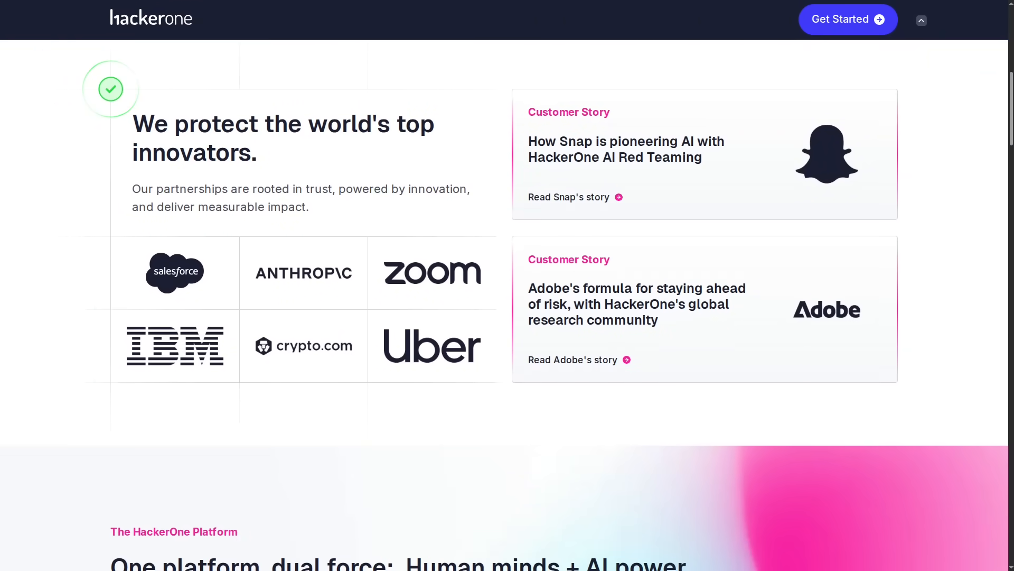
{"action": "scroll", "scroll_direction": "down", "scroll_amount": 3}
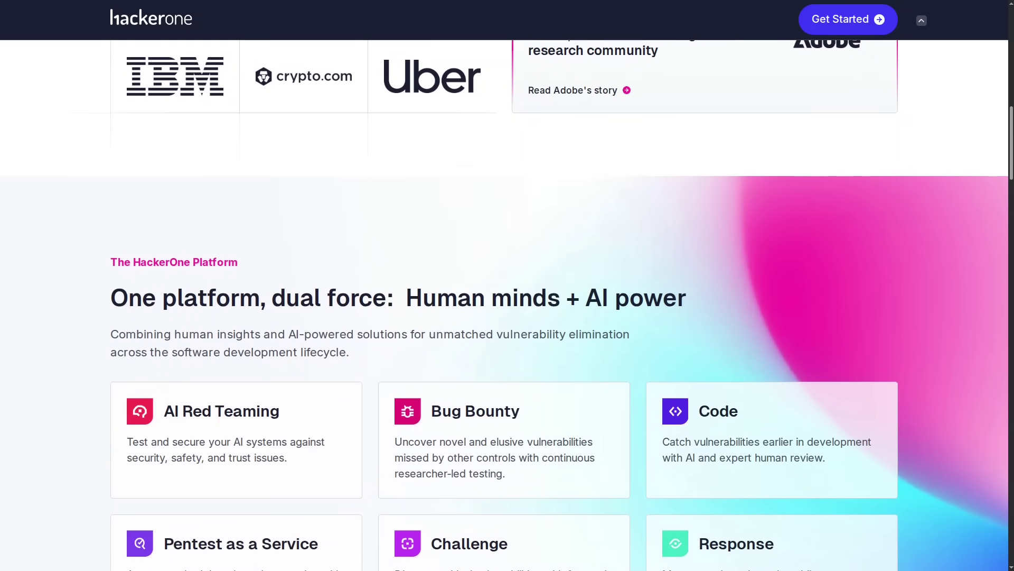
{"action": "scroll", "scroll_direction": "down", "scroll_amount": 3}
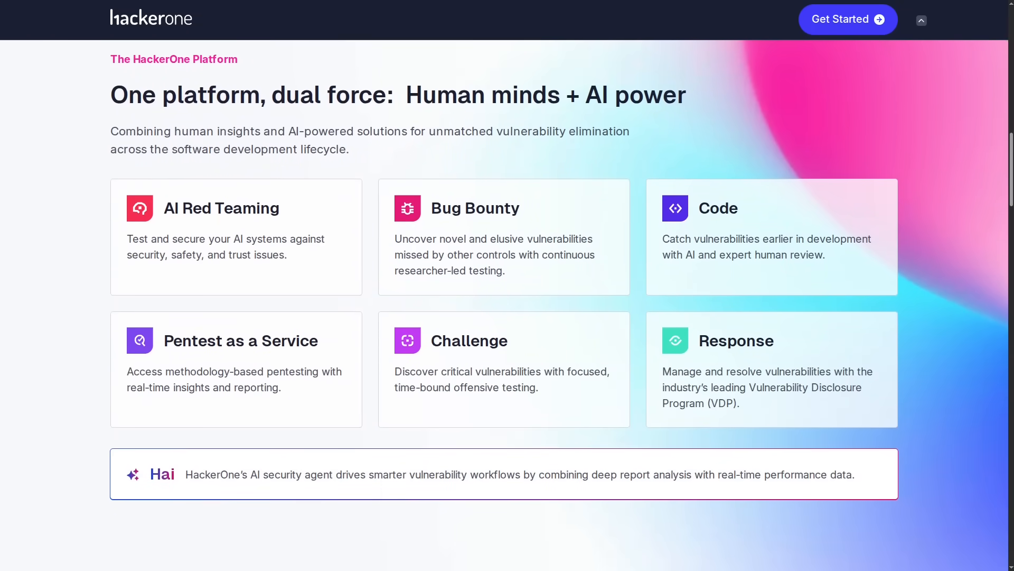
{"action": "scroll", "scroll_direction": "down", "scroll_amount": 3}
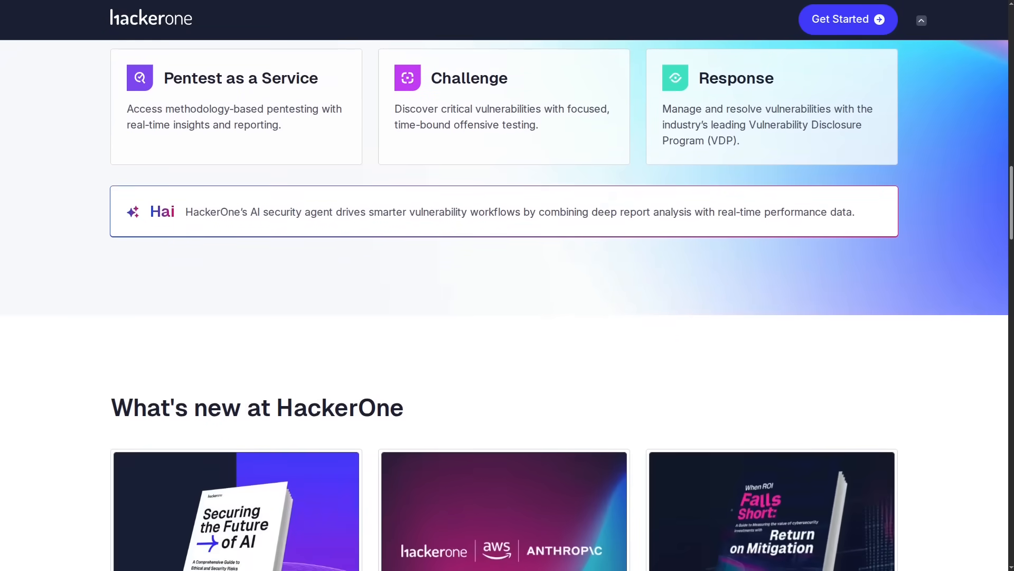
{"action": "scroll", "scroll_direction": "down", "scroll_amount": 3}
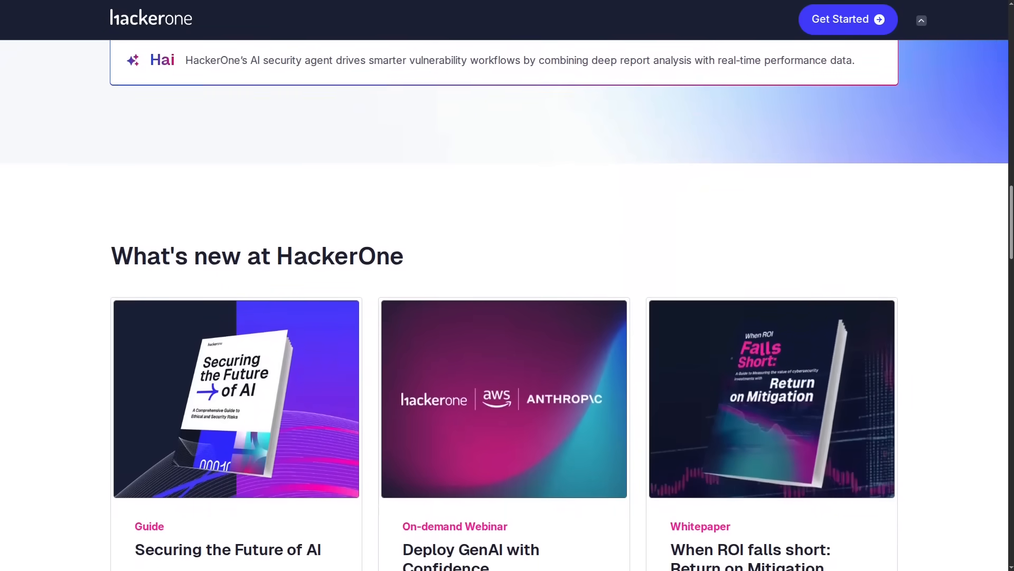
{"action": "scroll", "scroll_direction": "down", "scroll_amount": 3}
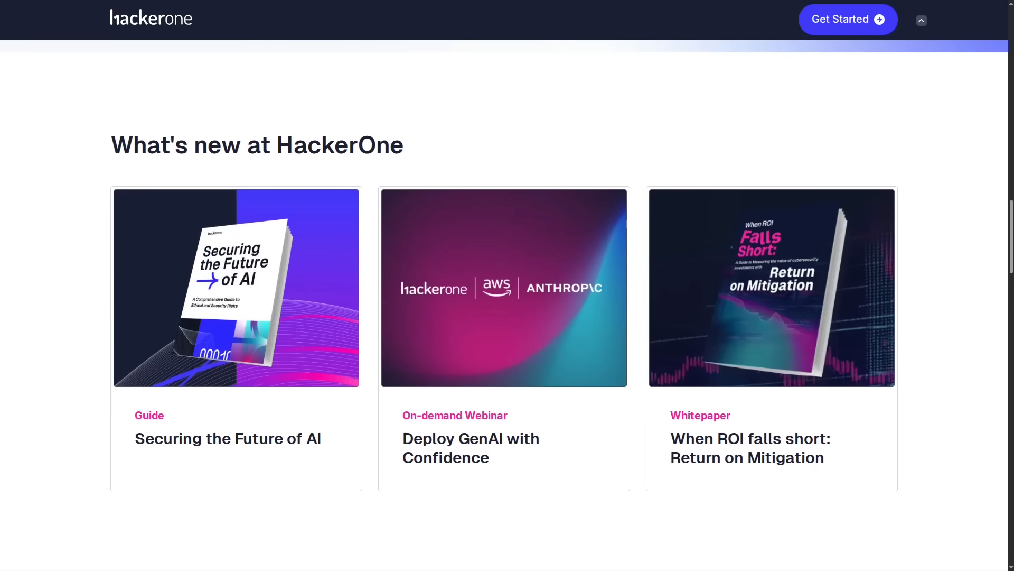
{"action": "scroll", "scroll_direction": "down", "scroll_amount": 3}
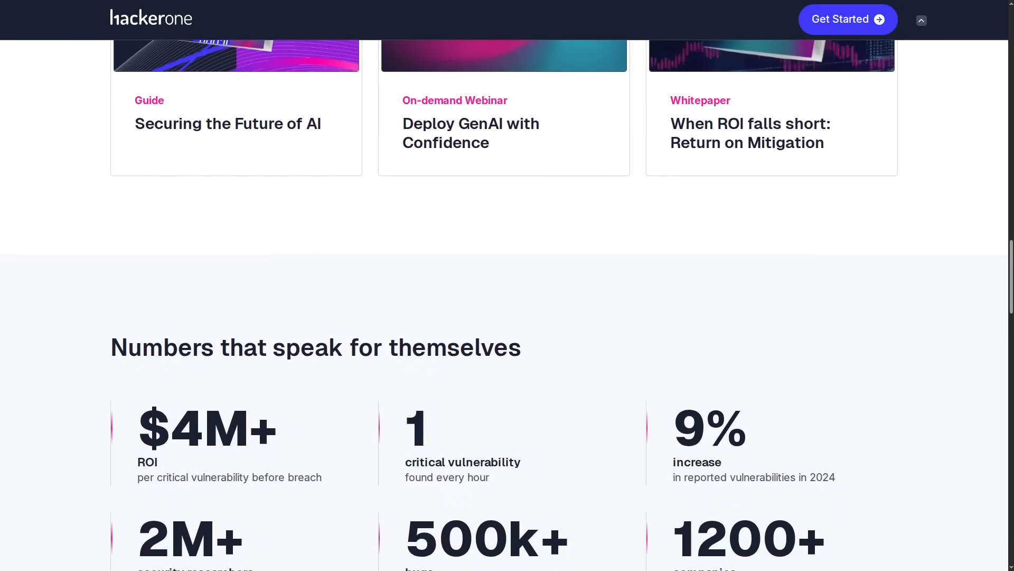
{"action": "scroll", "scroll_direction": "down", "scroll_amount": 3}
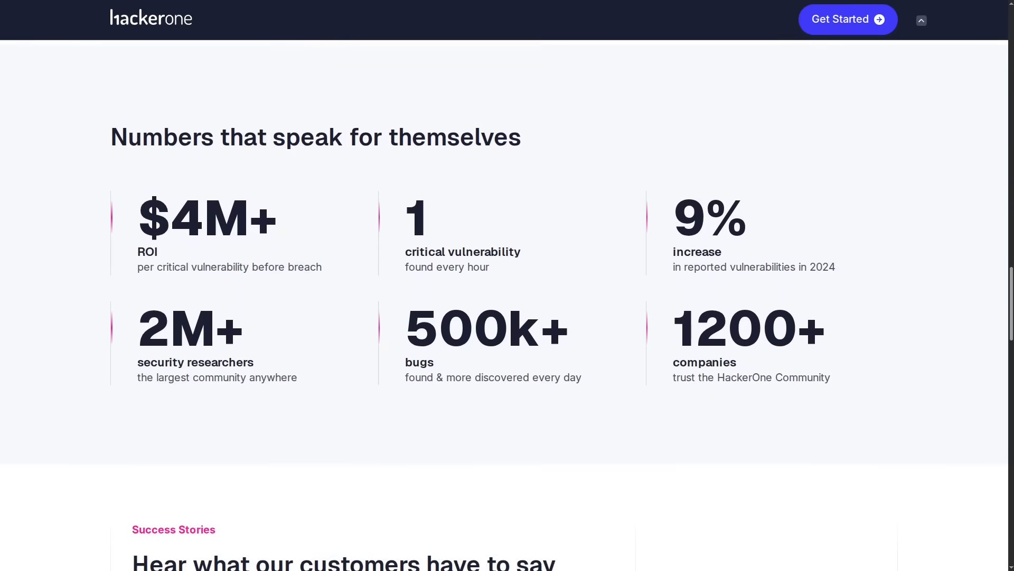